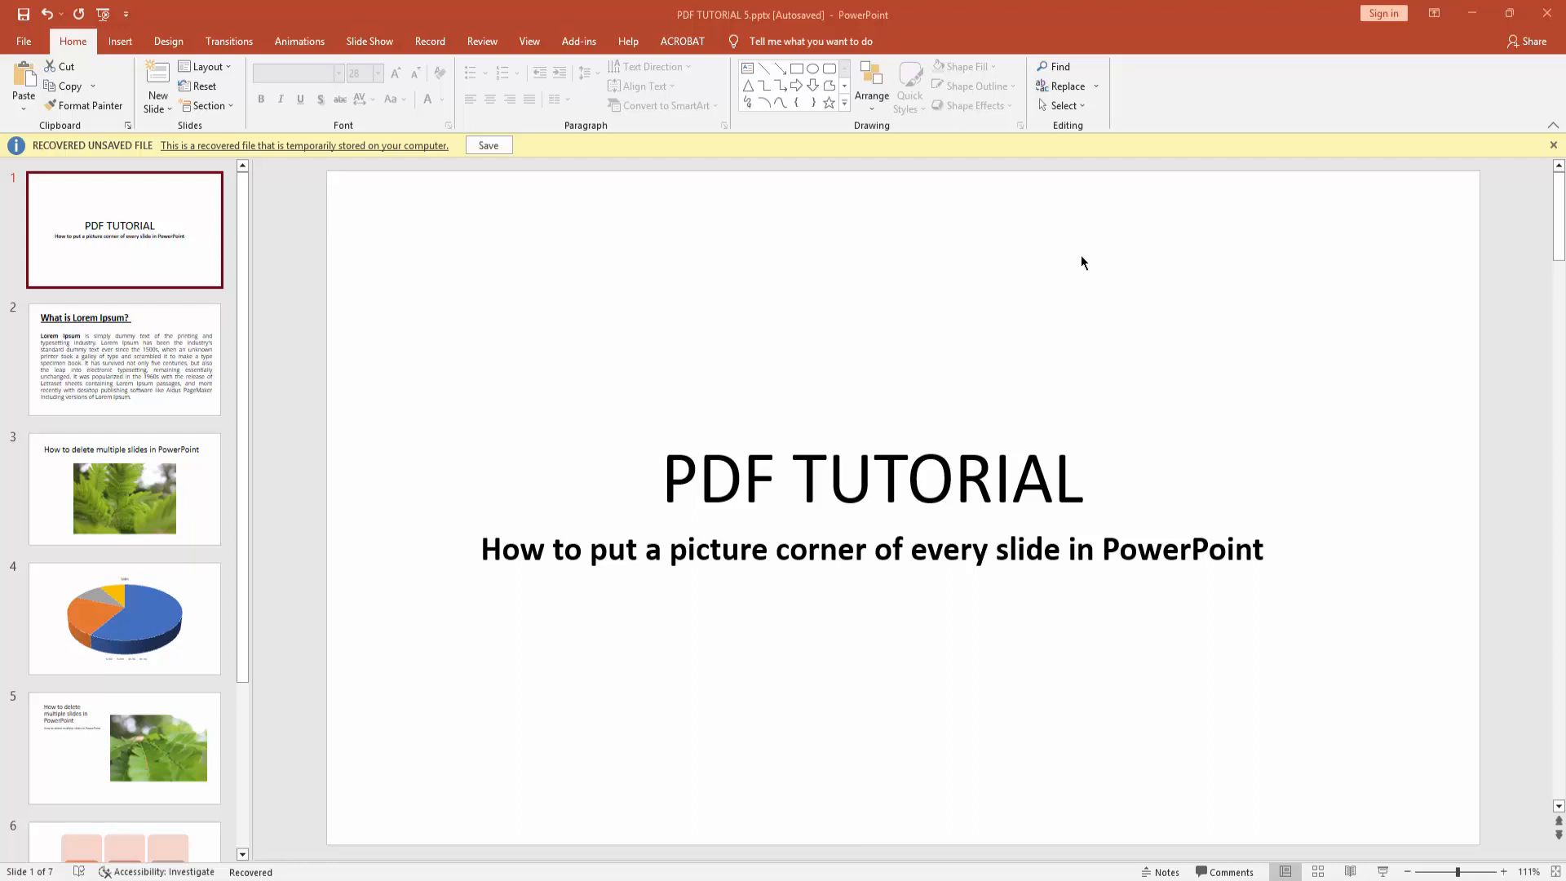
mouse_move(533, 41)
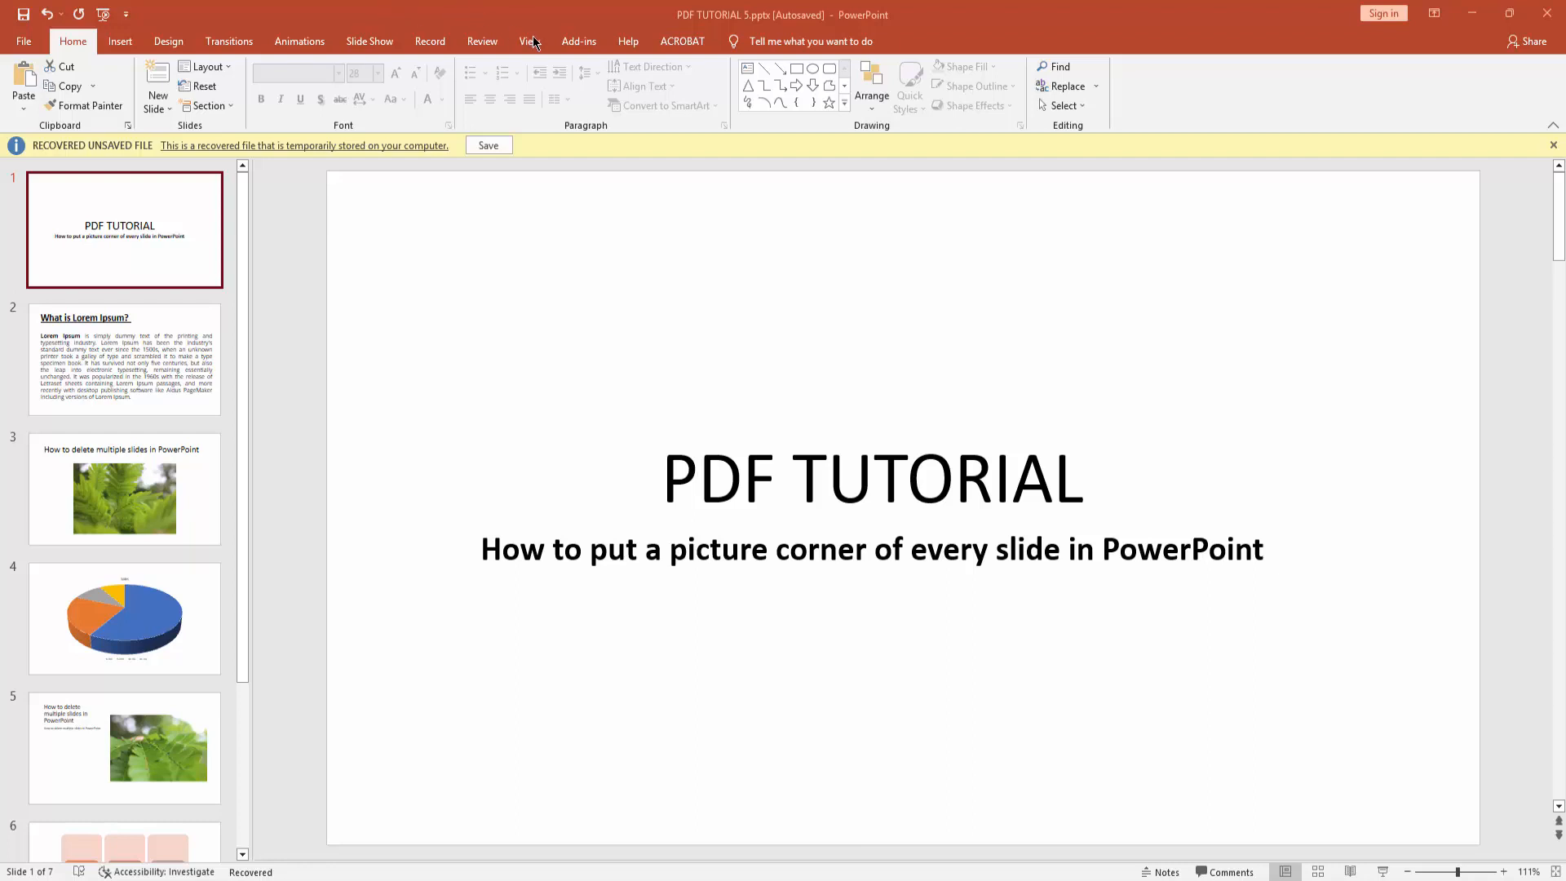
Step: Enter Slide Master view and select the top-level parent master slide
left_click(526, 40)
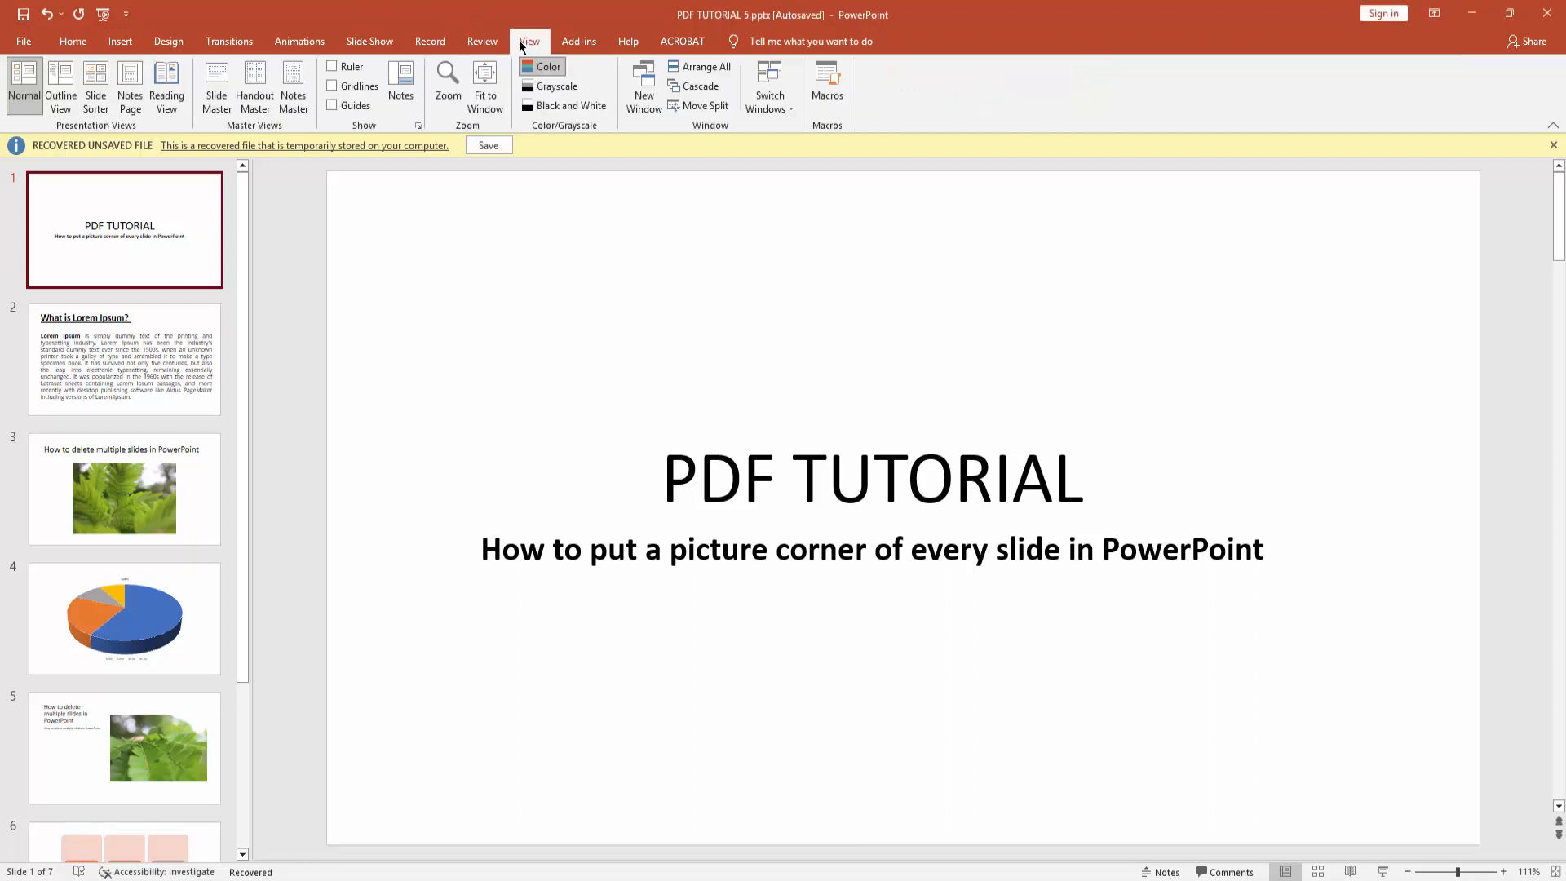
mouse_move(217, 90)
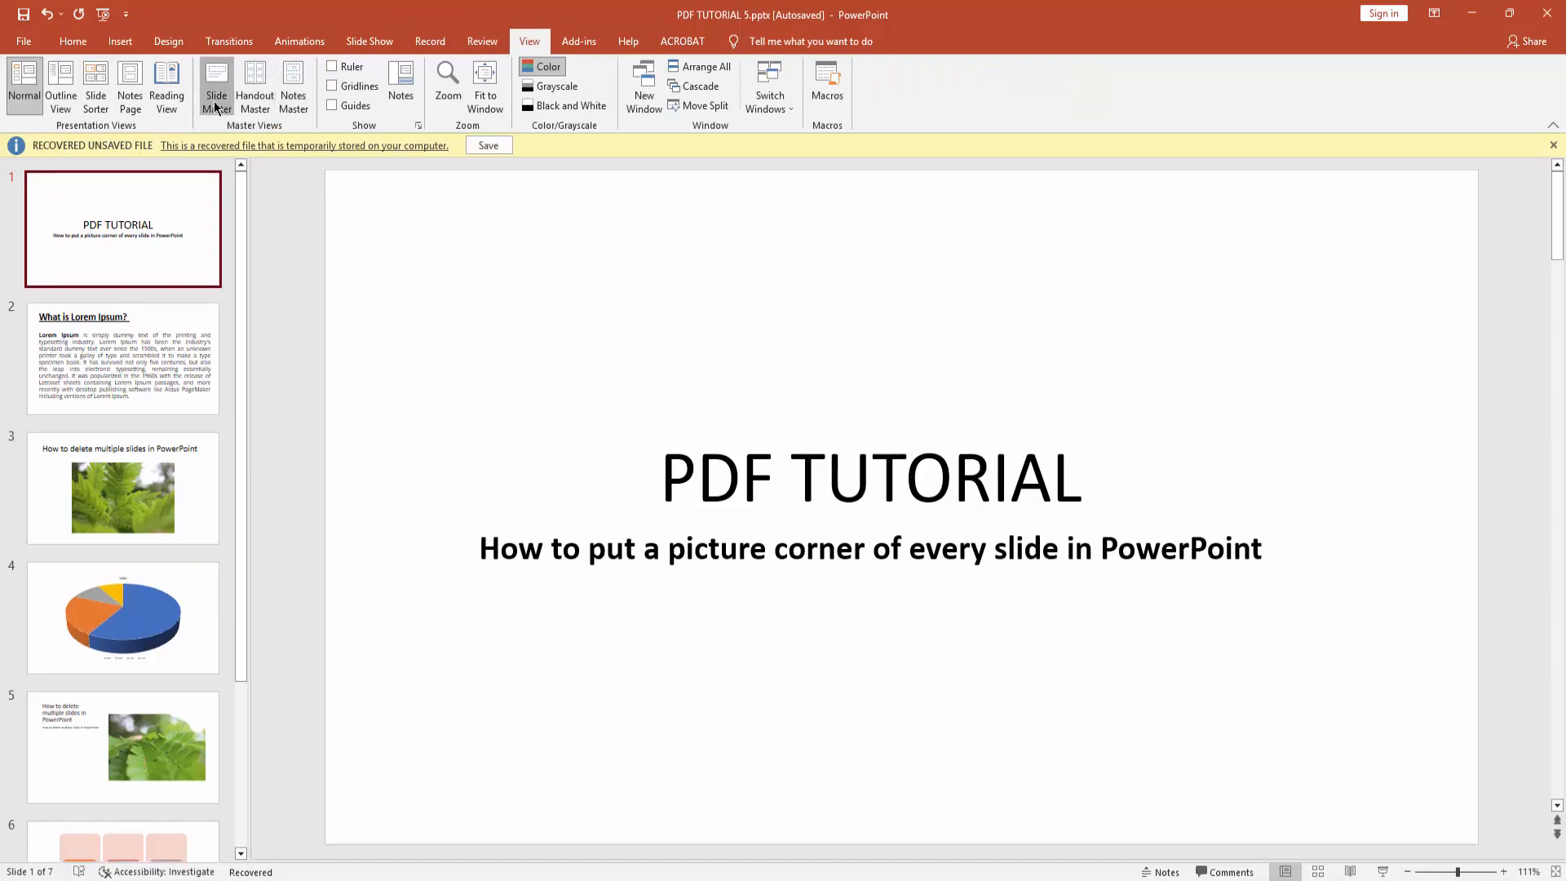
left_click(215, 84)
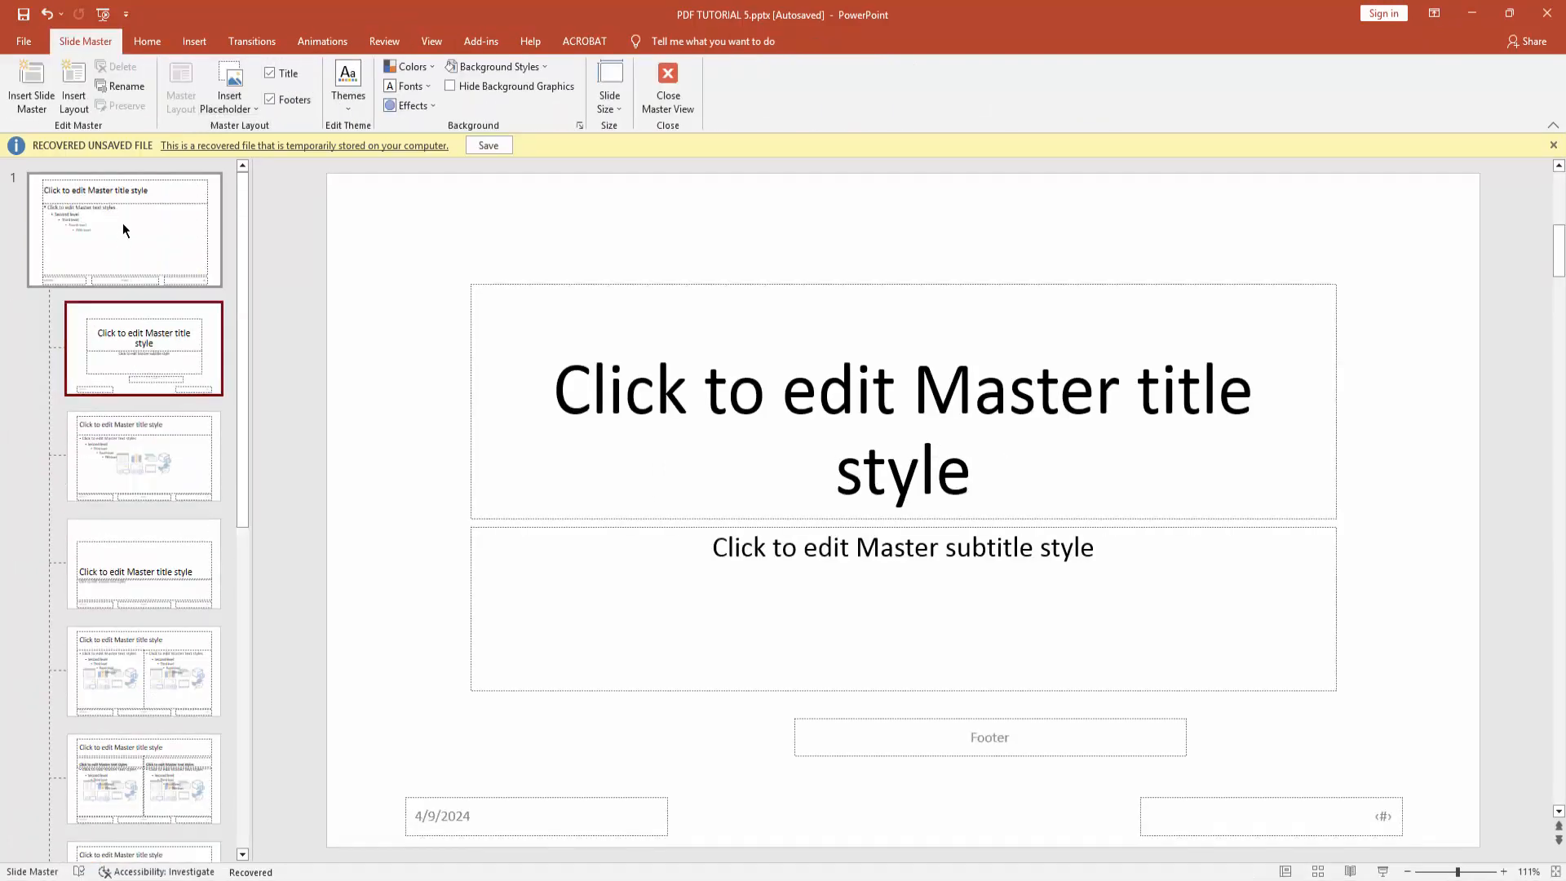
left_click(124, 231)
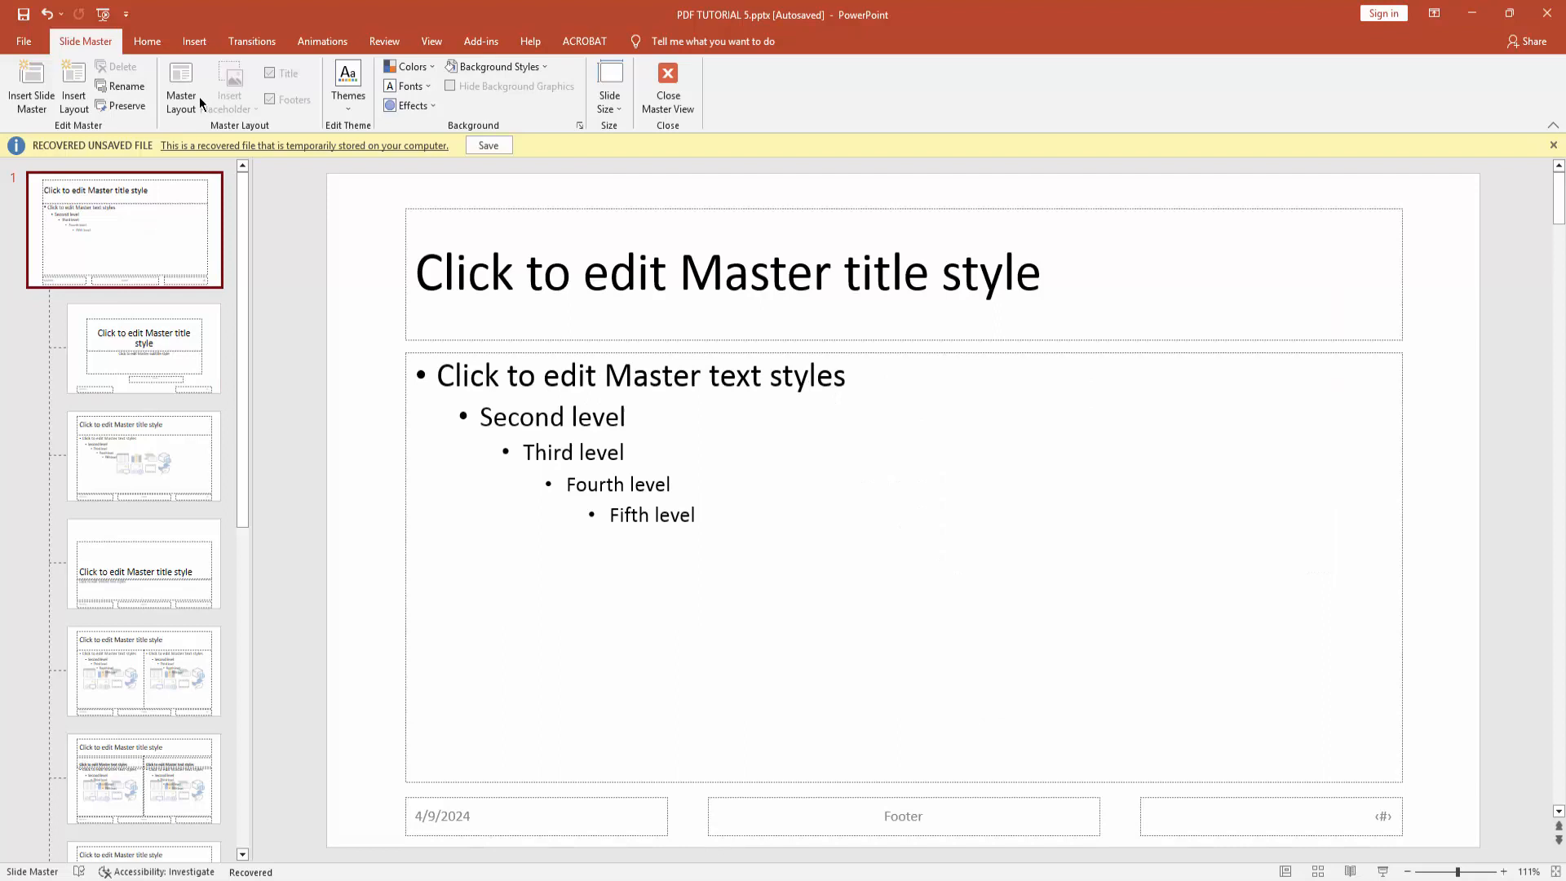
left_click(193, 41)
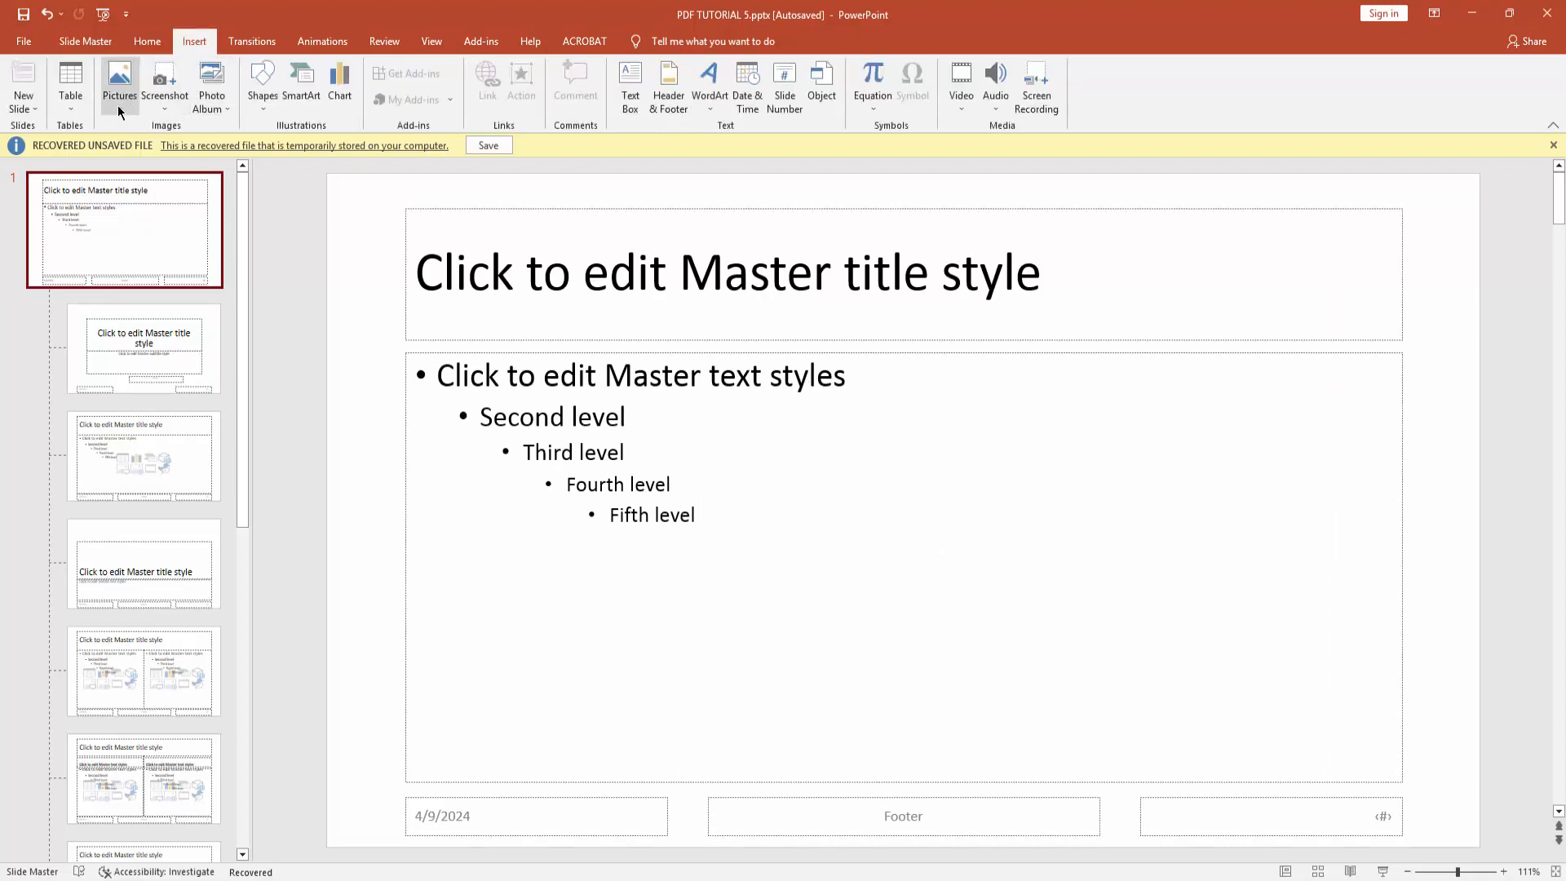
Step: Insert the photo IMG_5332 from Desktop > picture onto the master slide
left_click(119, 77)
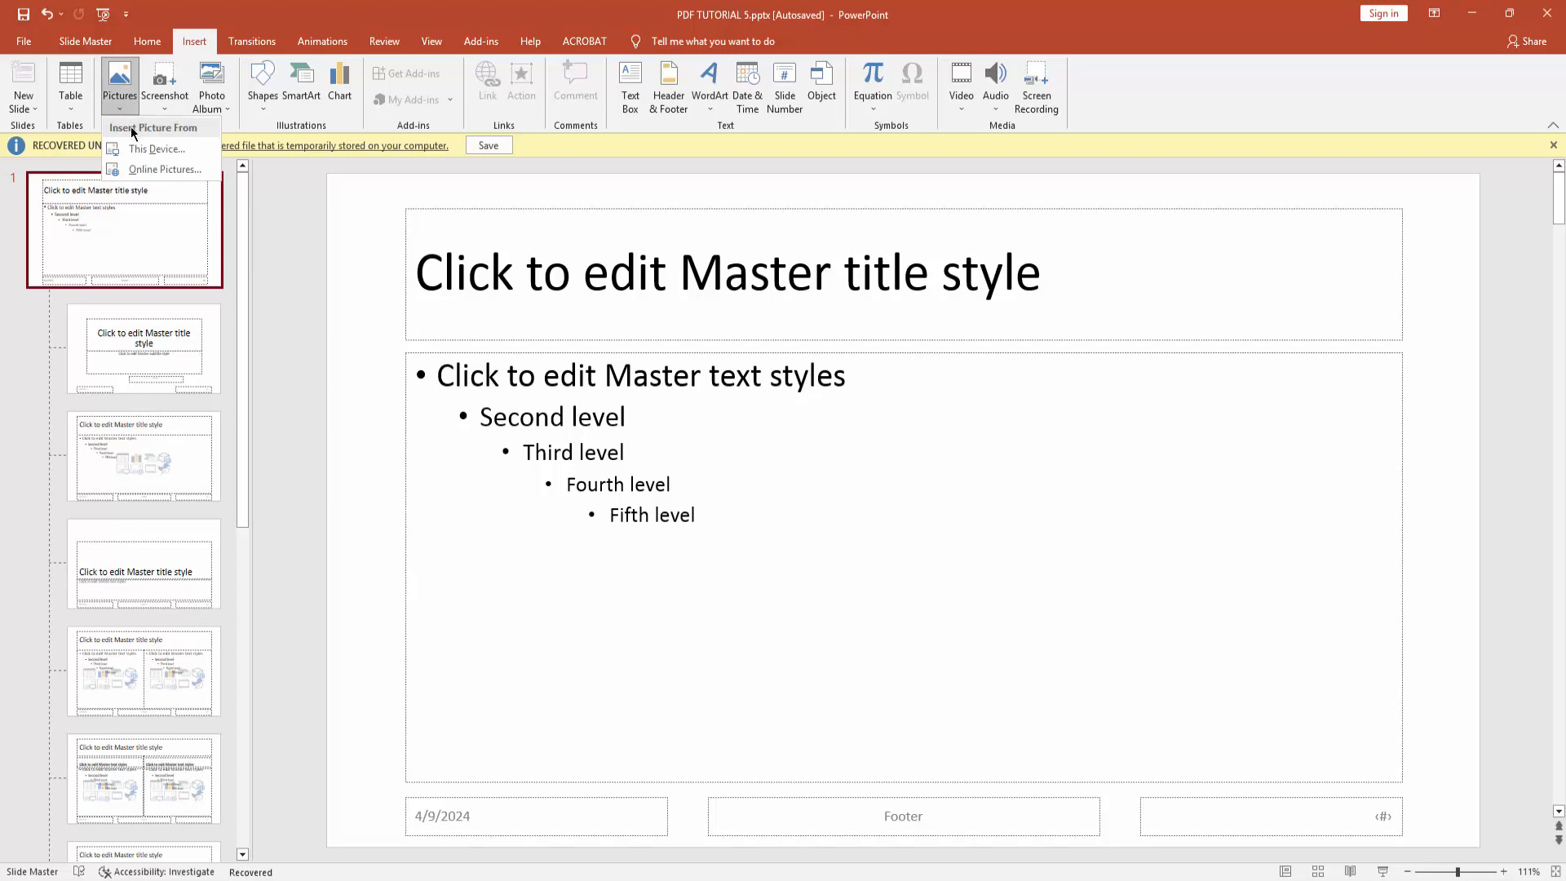
left_click(157, 148)
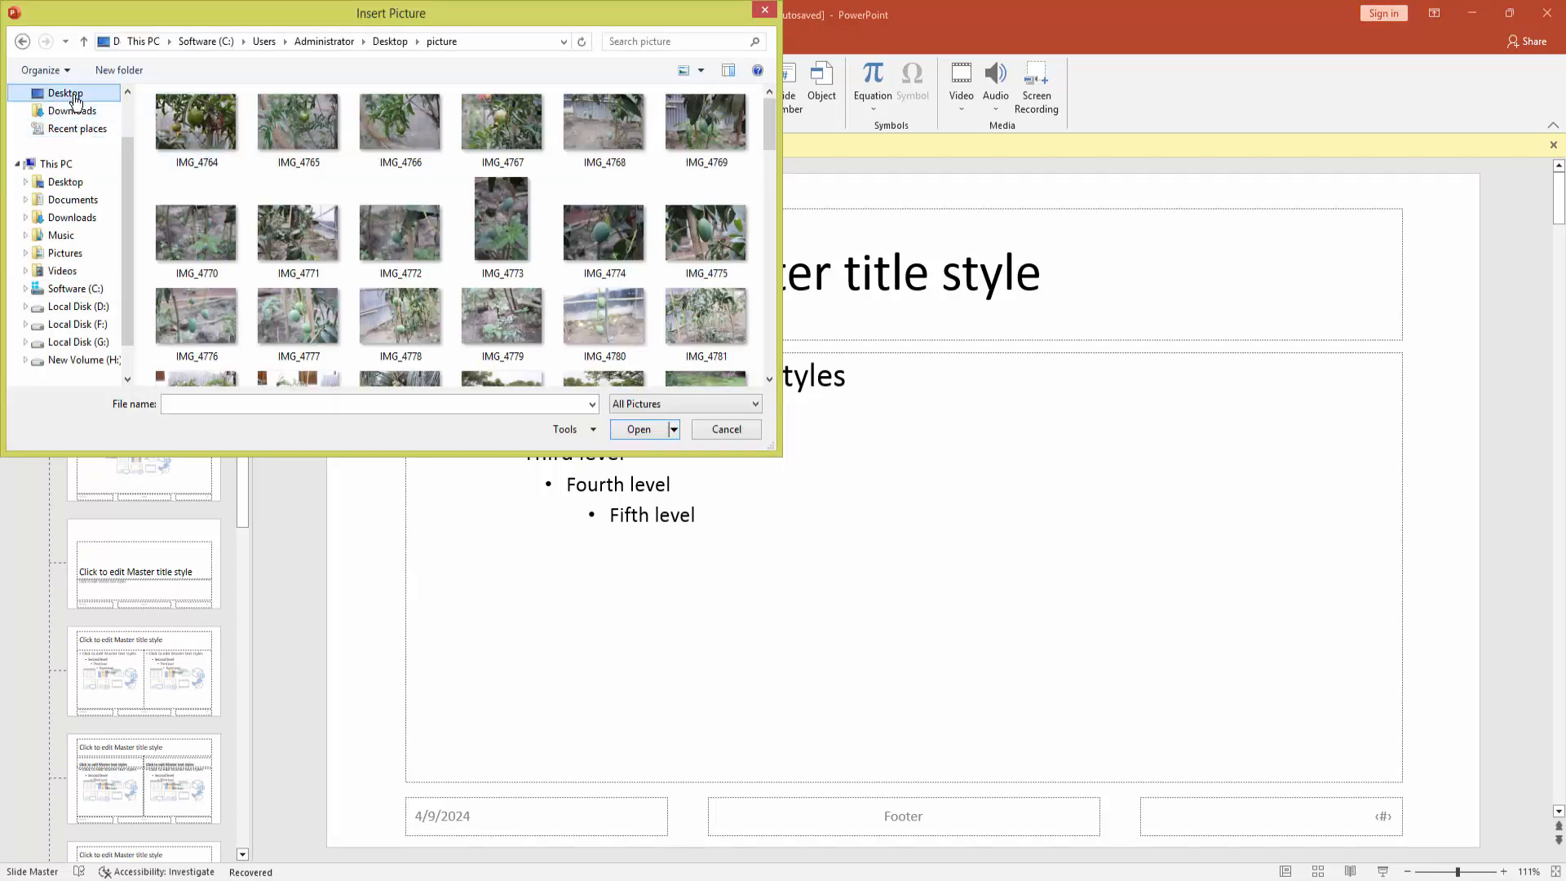
left_click(54, 91)
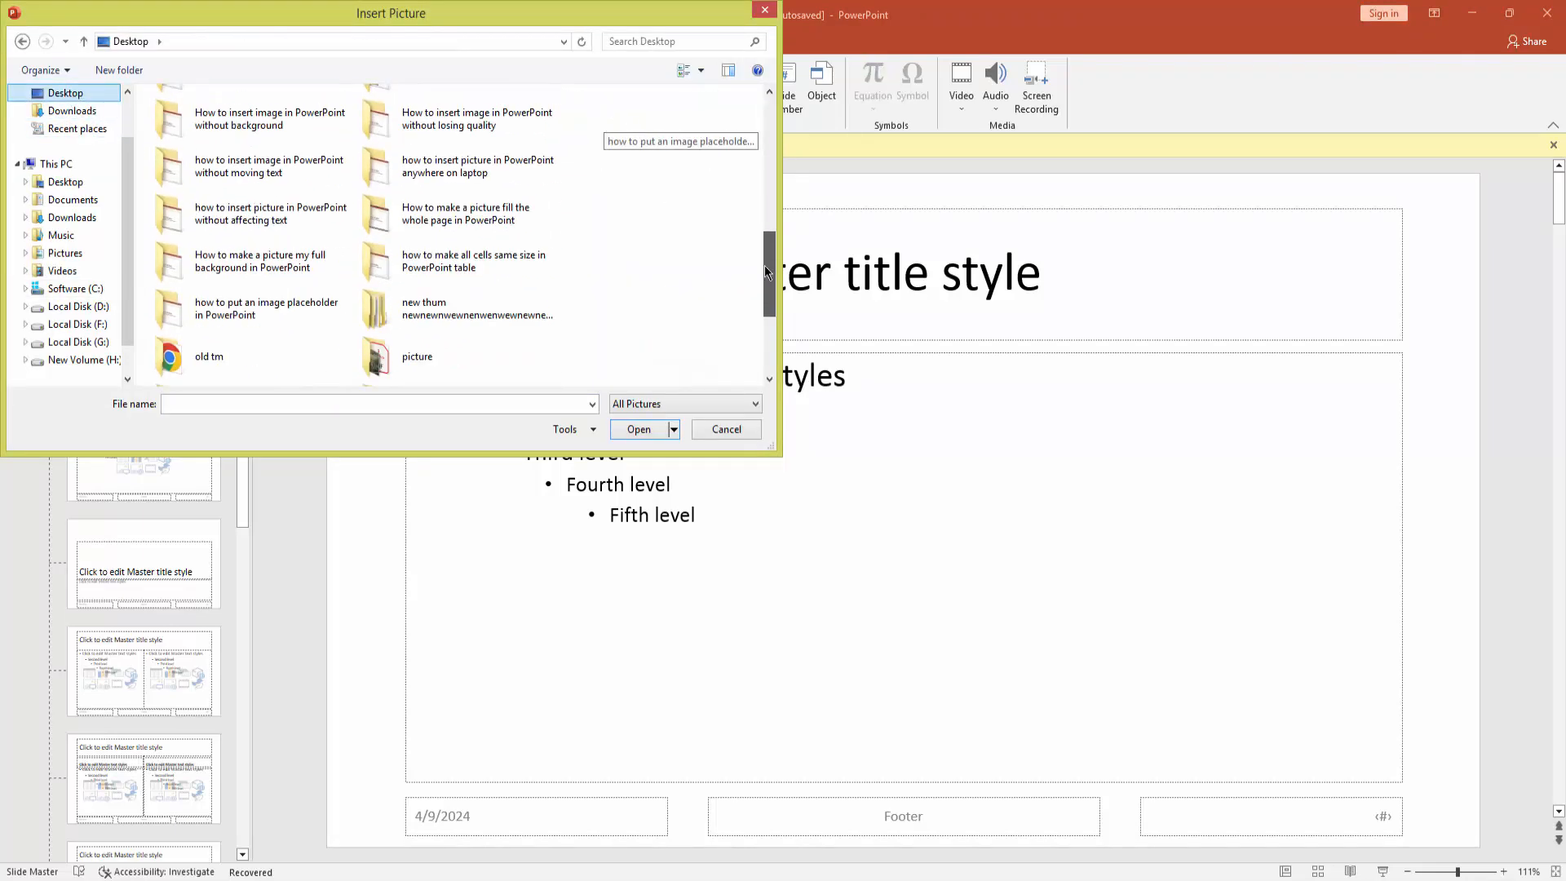
double_click(379, 356)
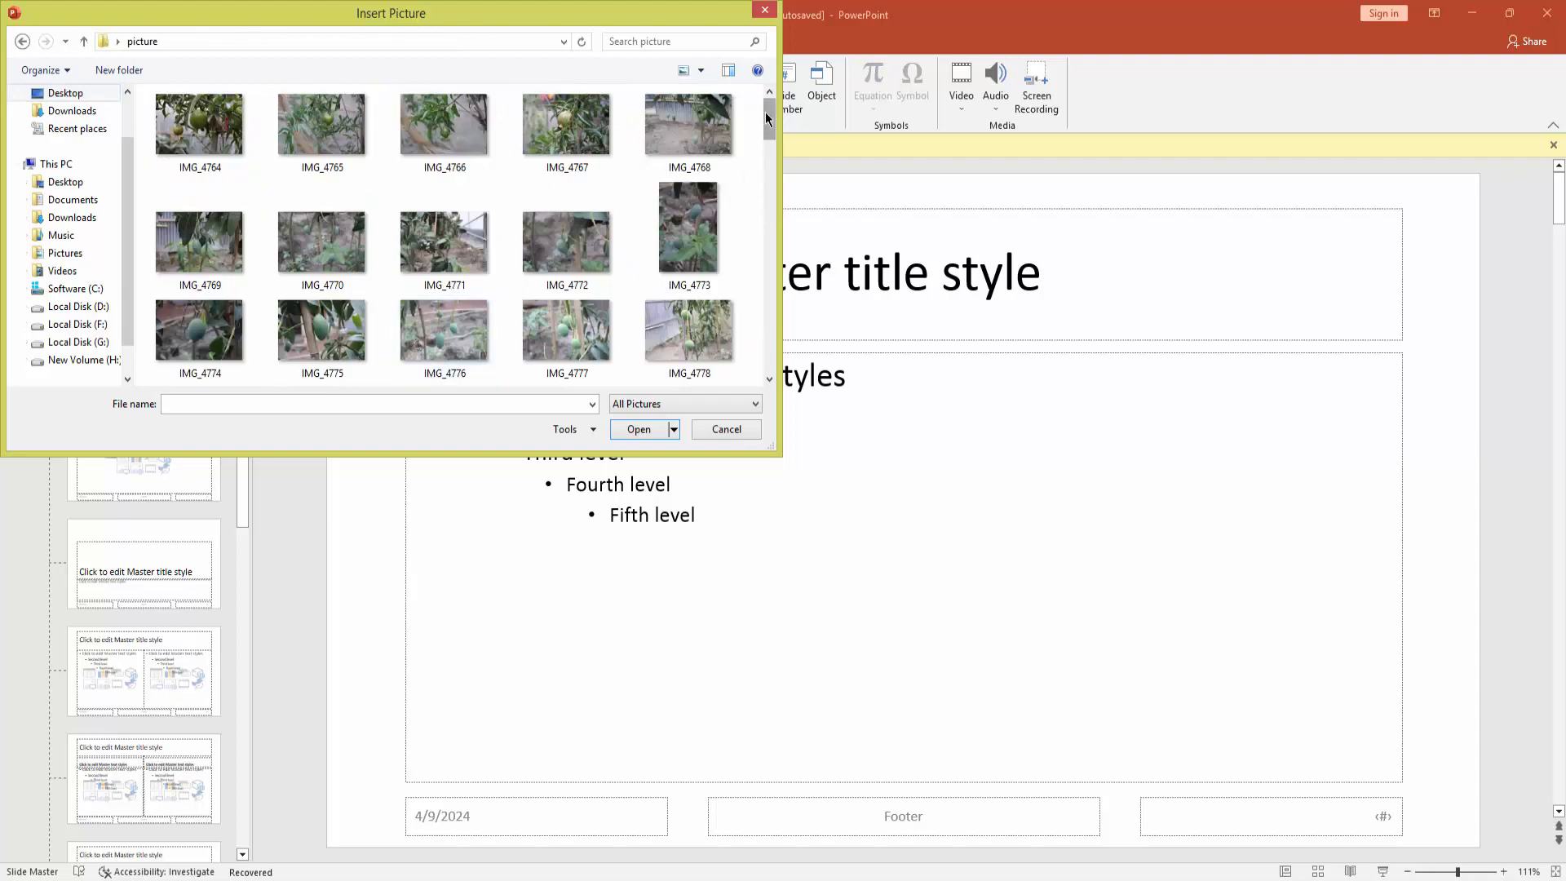
left_click(688, 290)
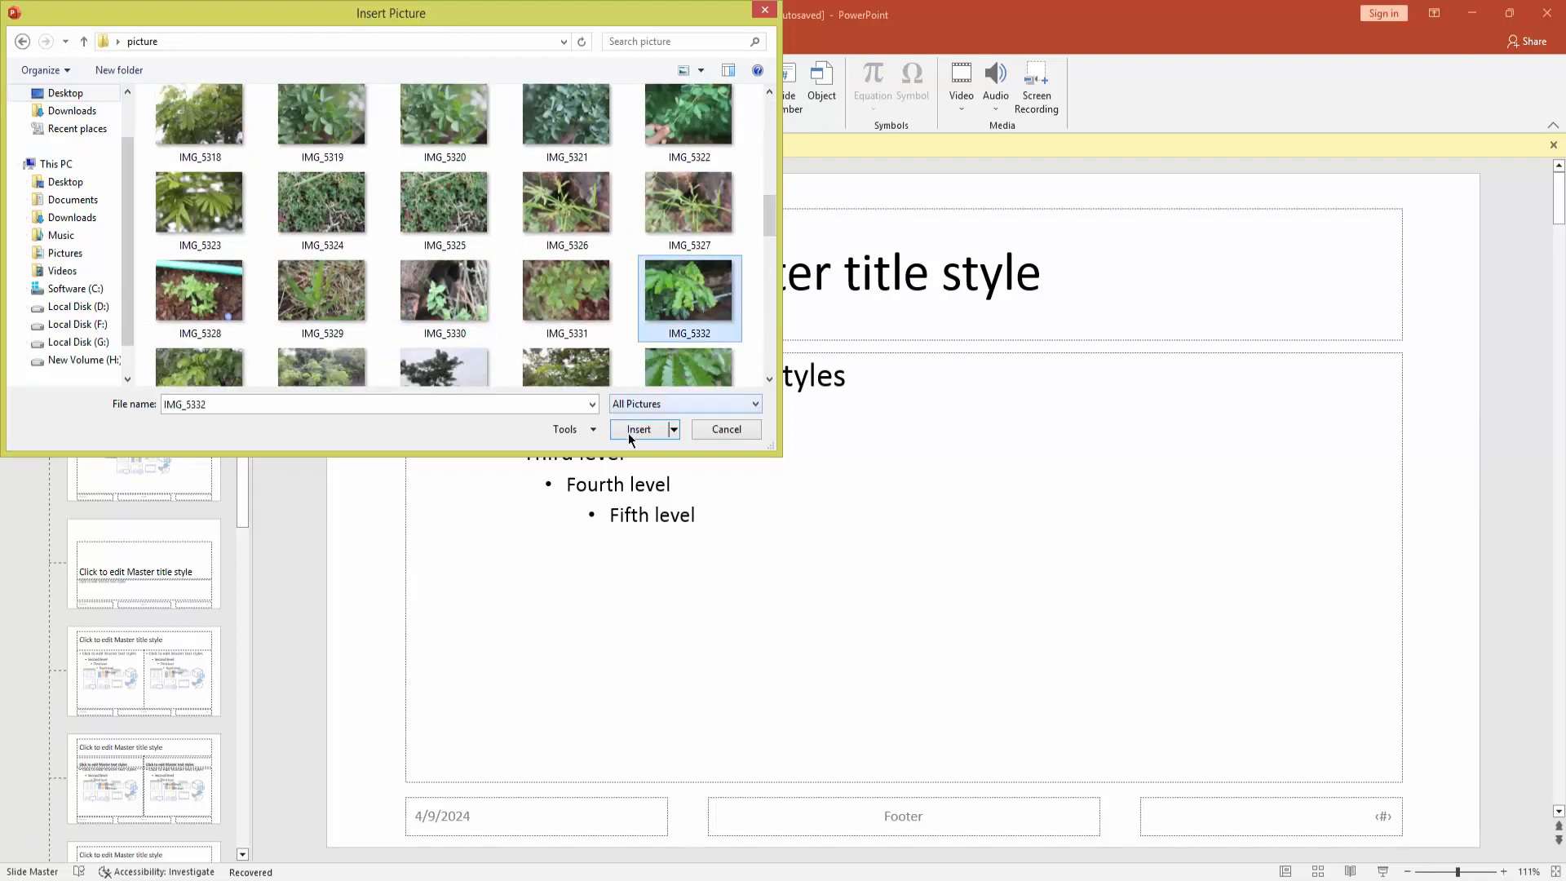
left_click(638, 429)
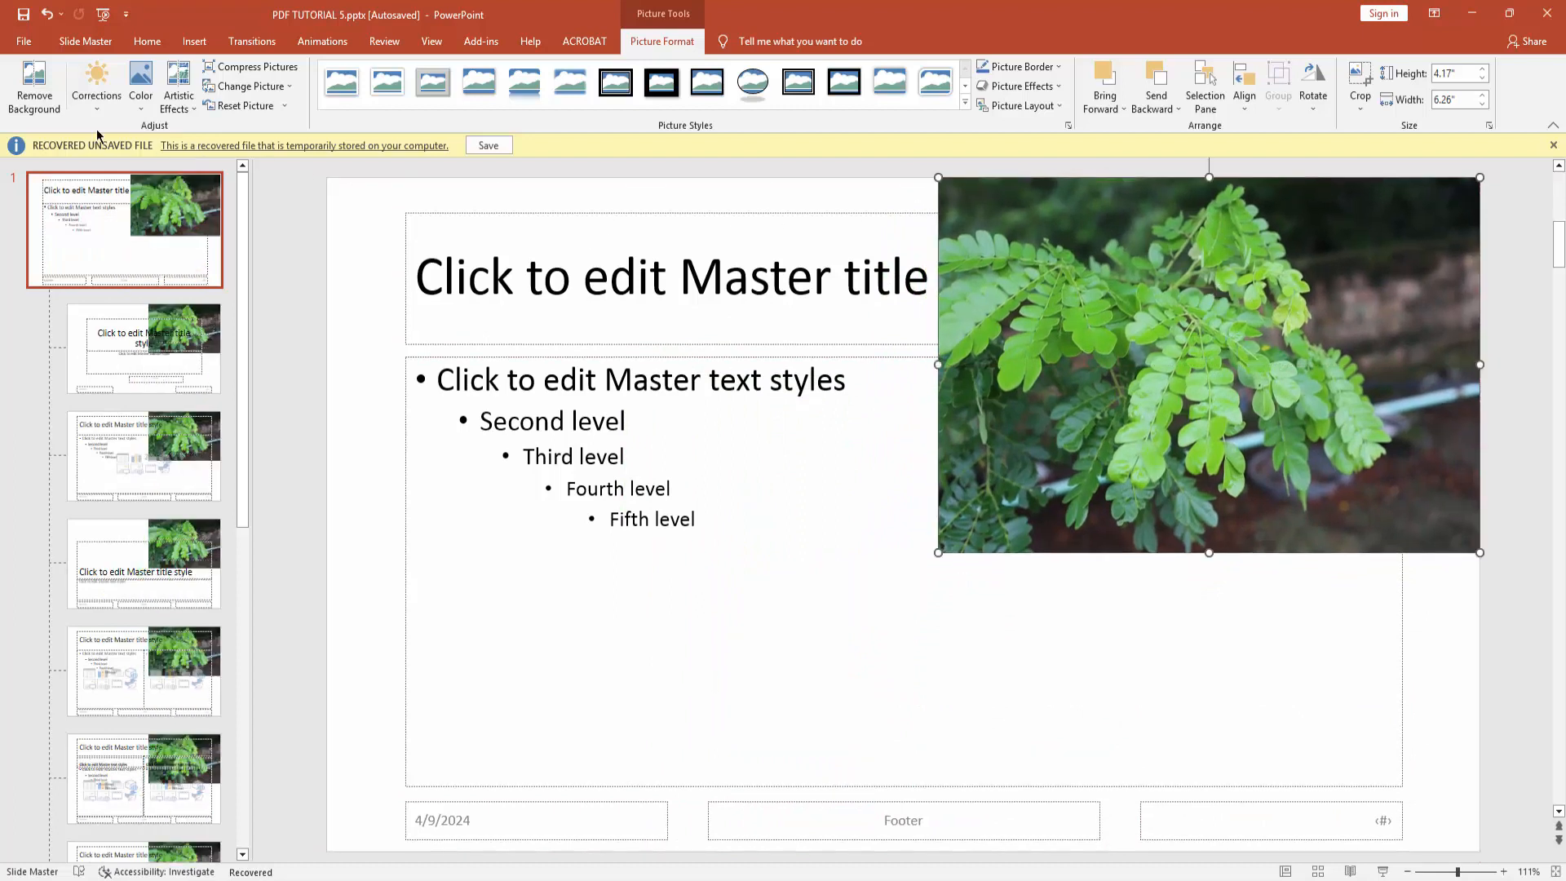
Step: Position the leaf photo top right and return to the Slide Master options
left_click(85, 42)
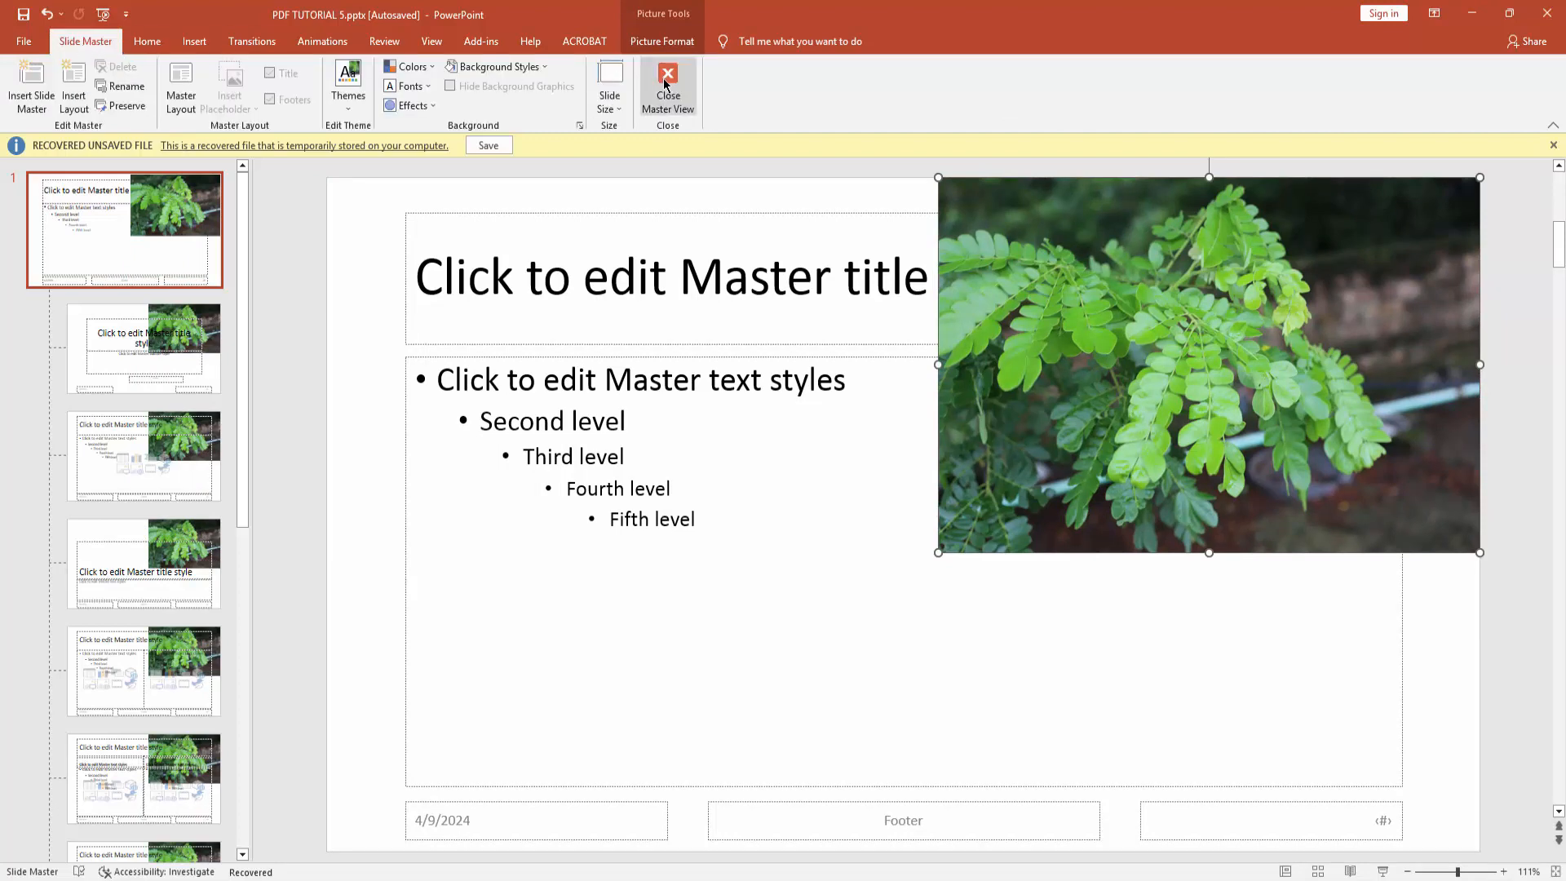
Step: Close Master View and check the photo appears top right on each slide
left_click(669, 81)
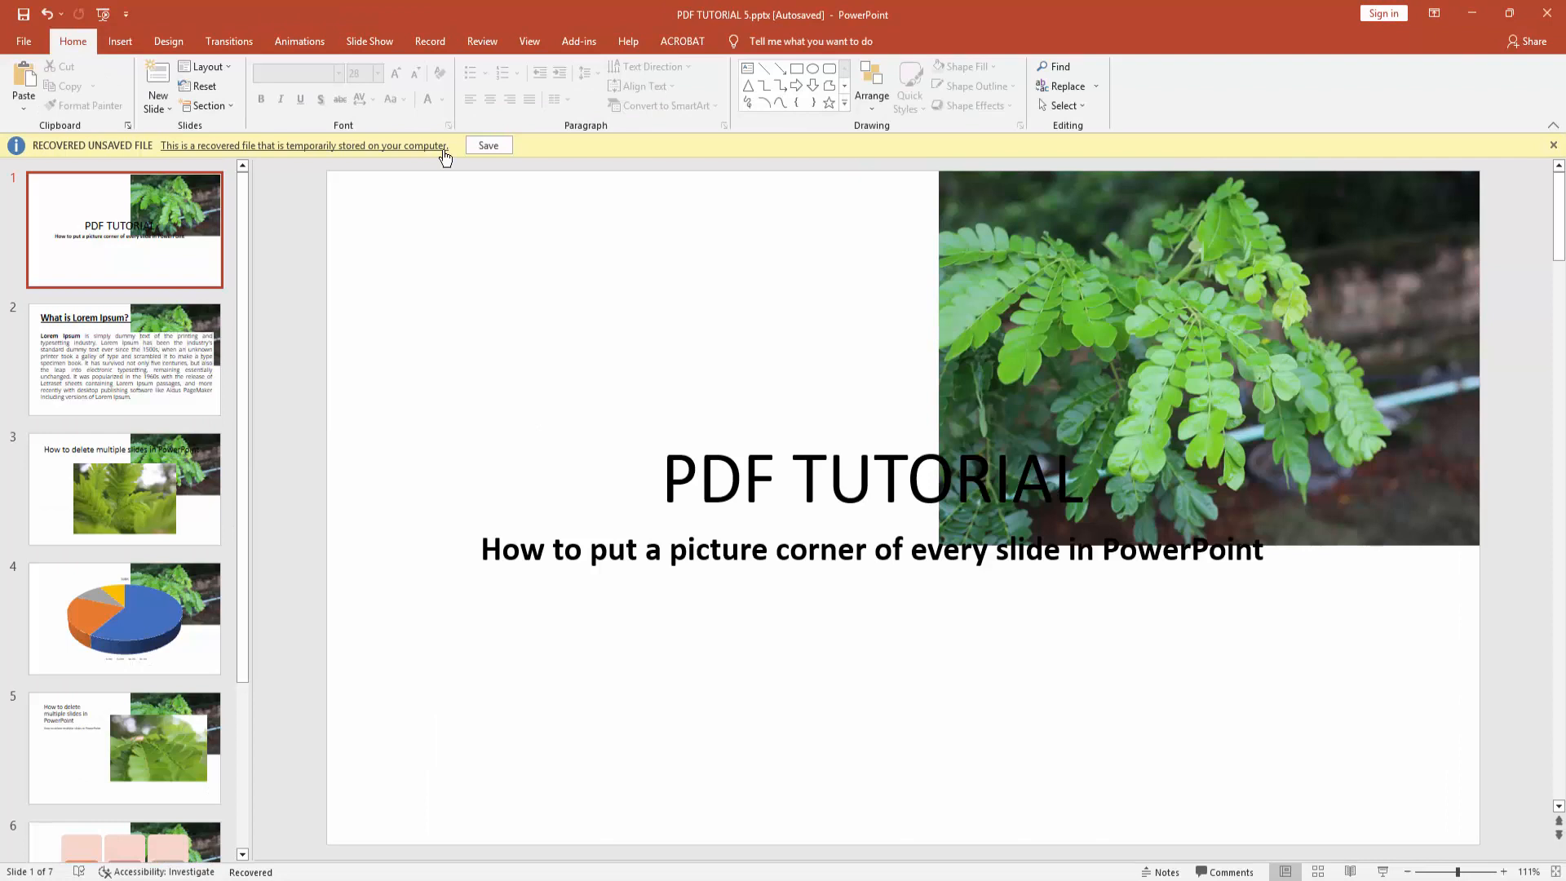
mouse_move(168, 199)
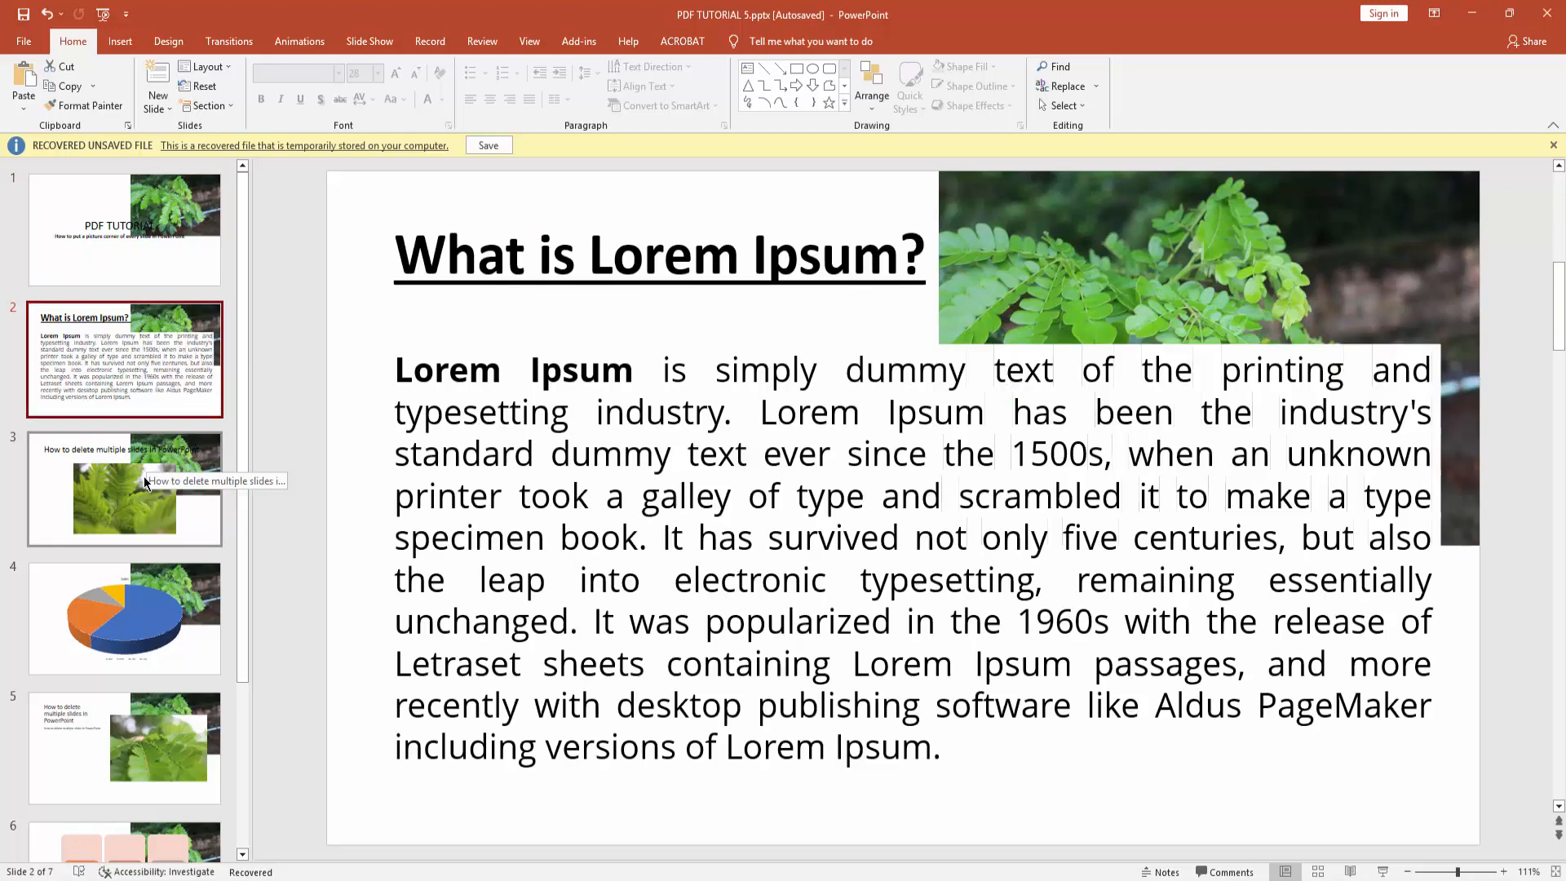
left_click(124, 618)
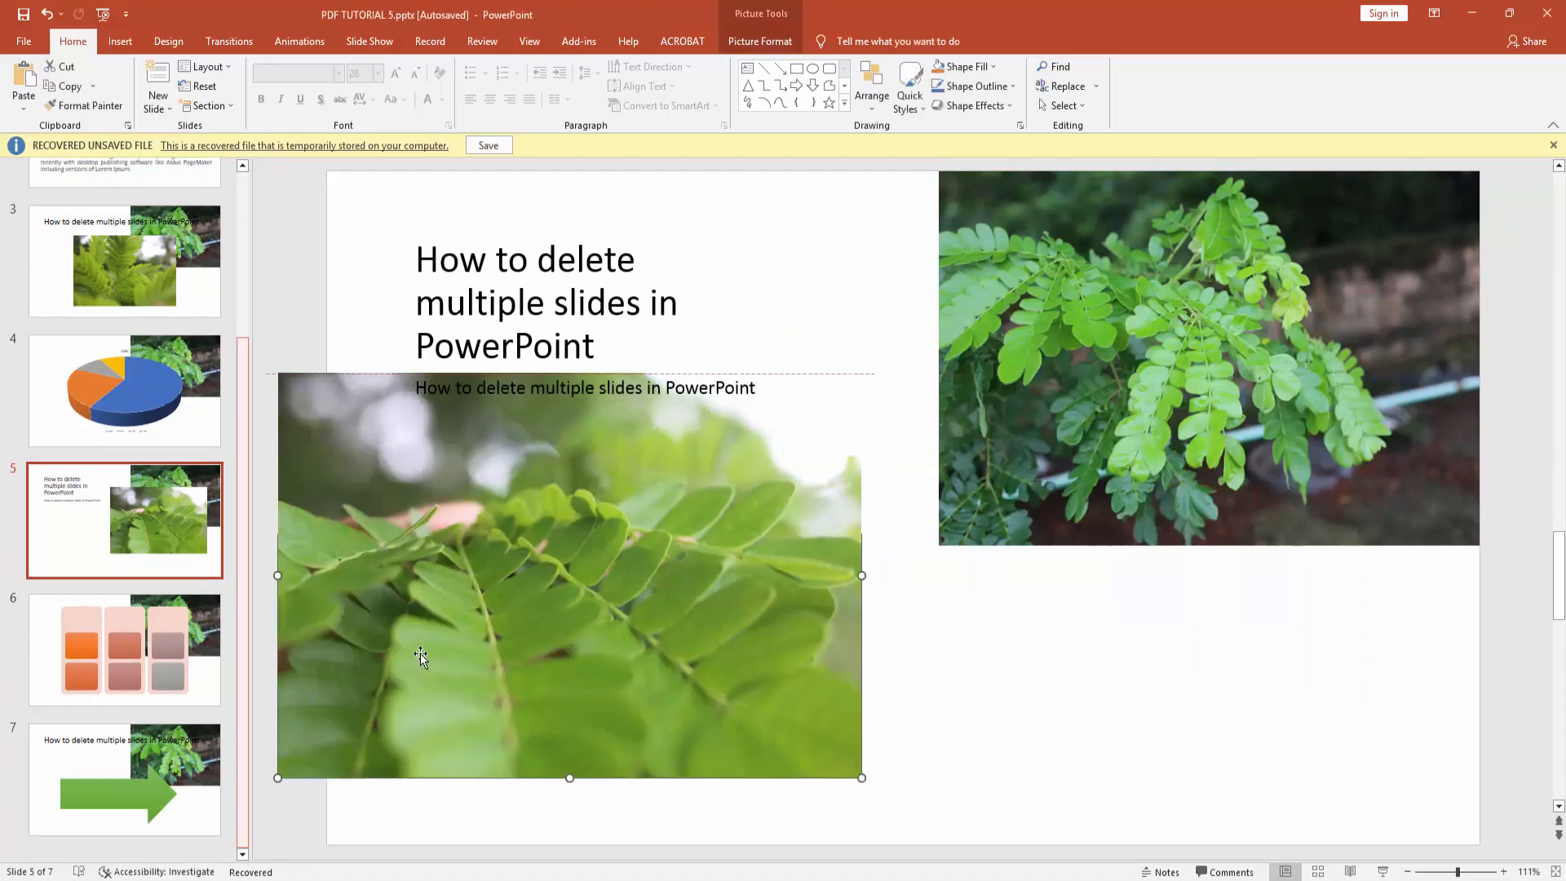
left_click(123, 791)
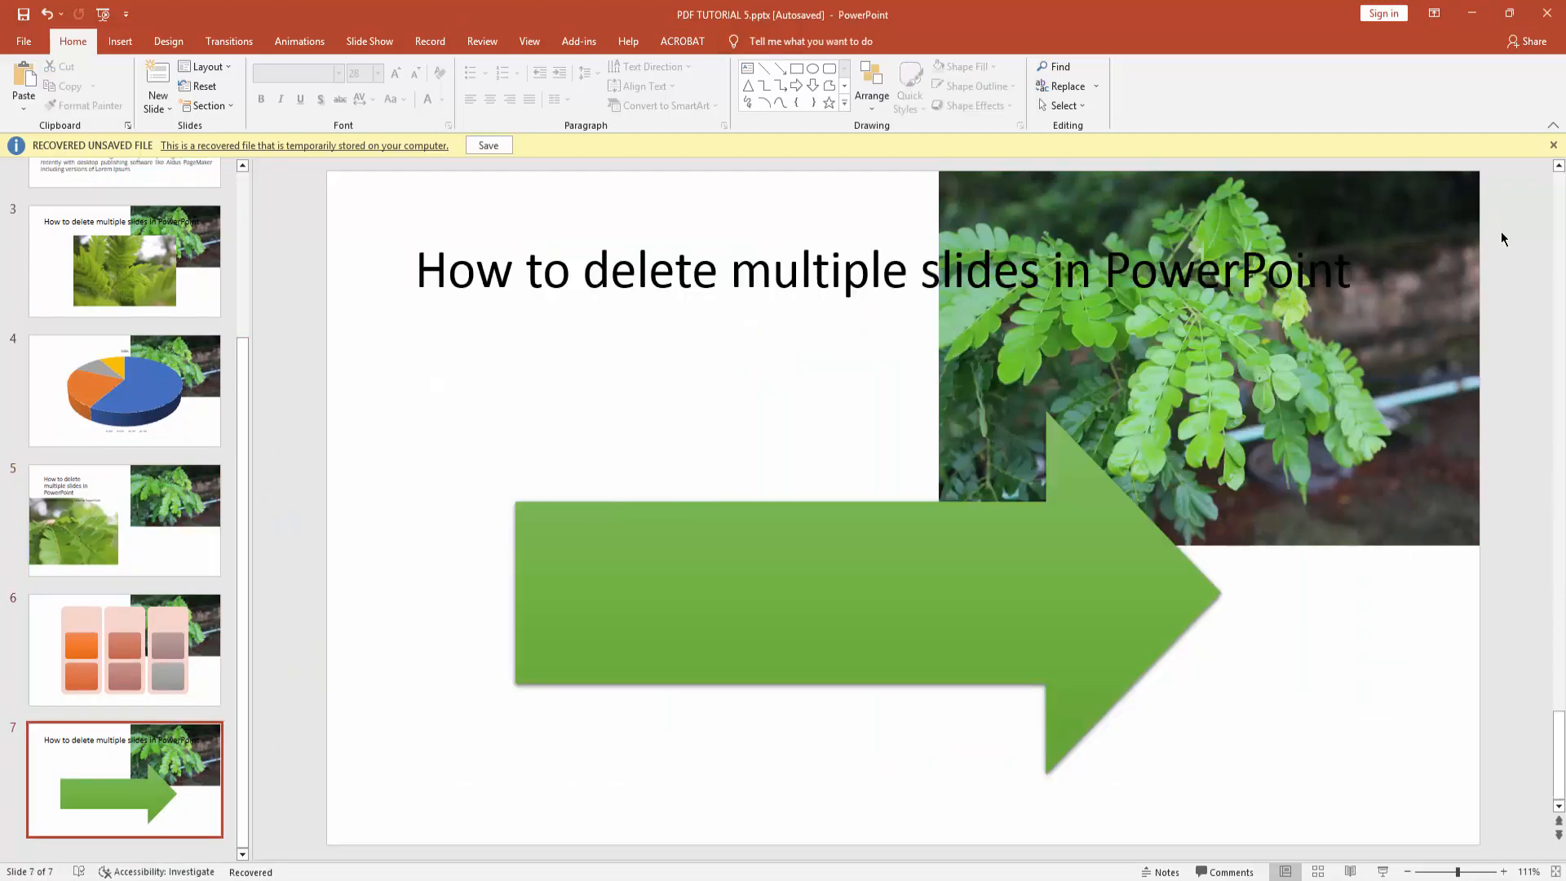